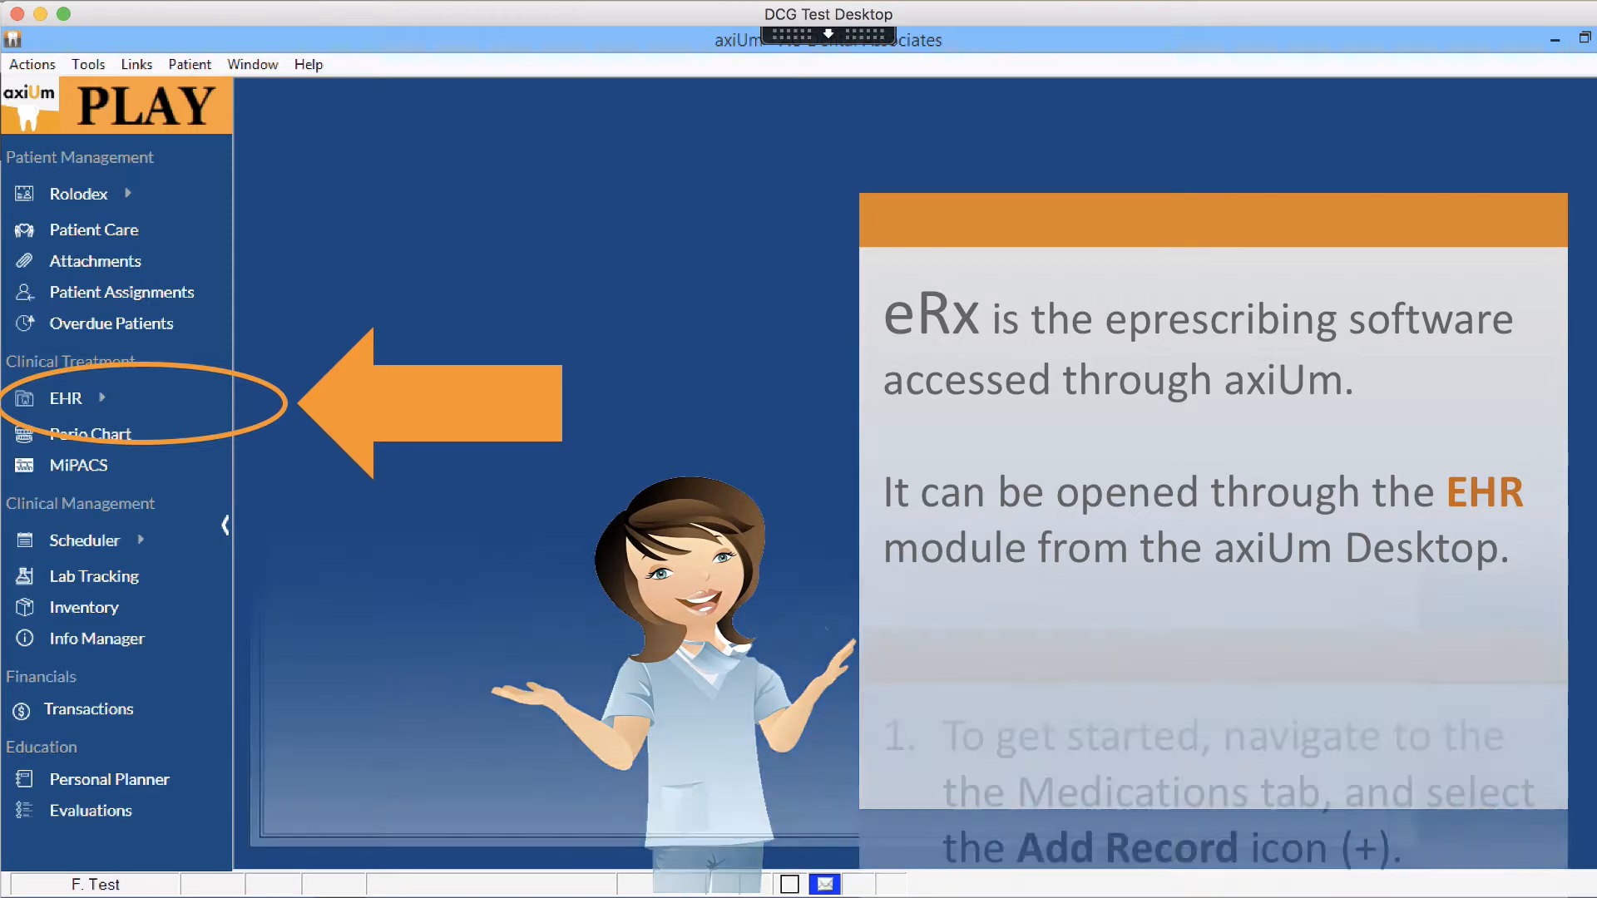
# Bring up the patient's EHR chart from the axiUm sidebar.
pyautogui.click(64, 397)
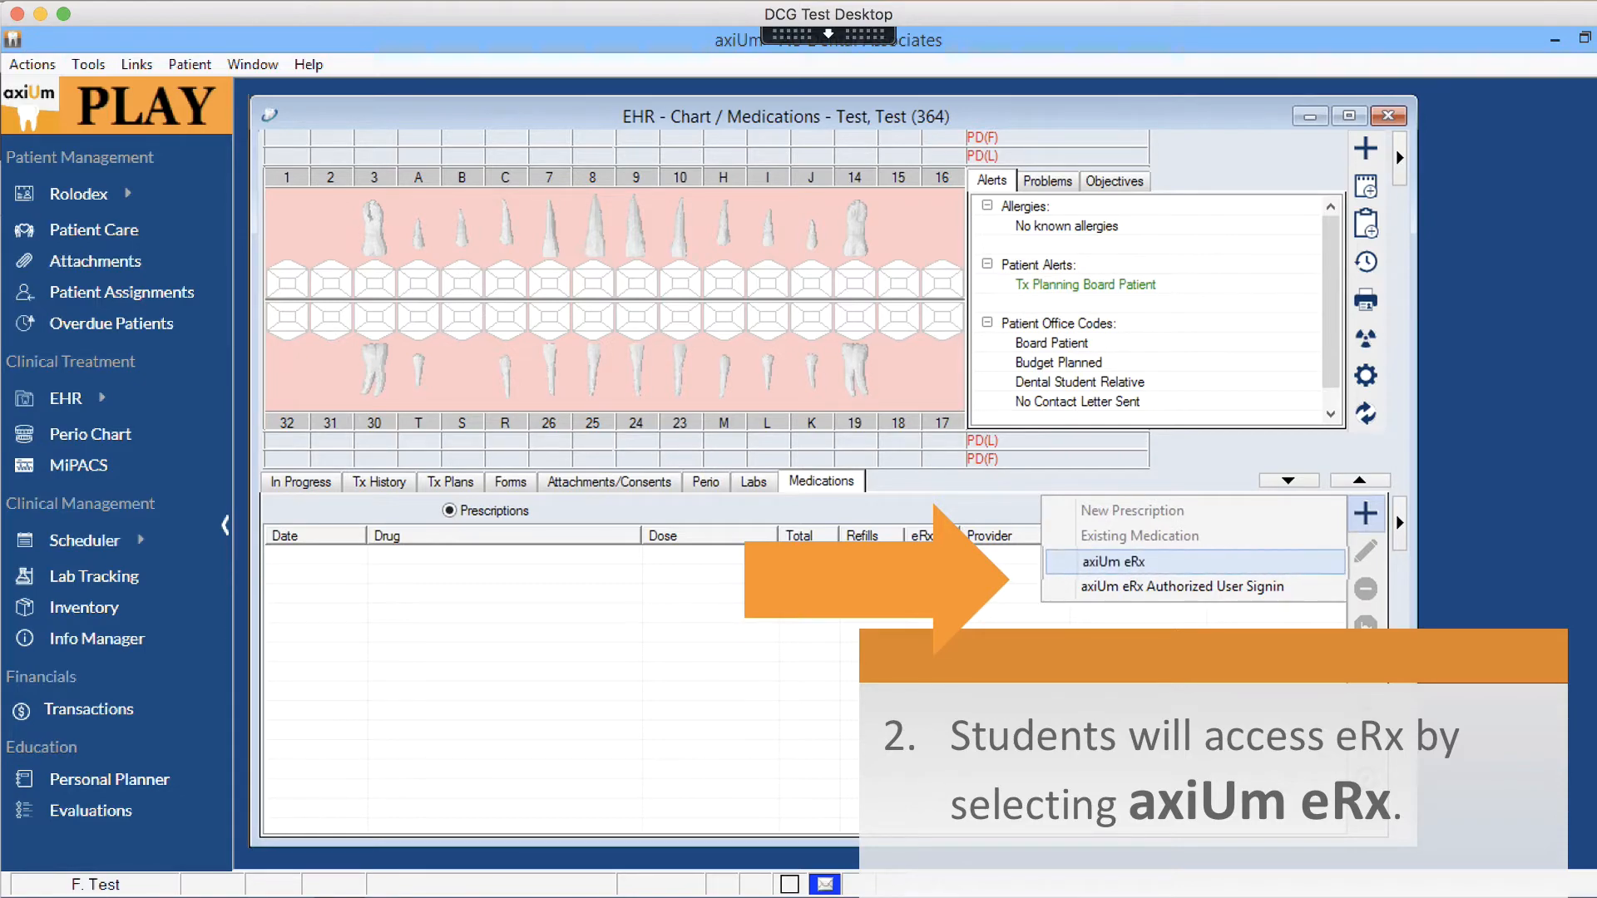
# Launch axiUm eRx for this patient to start a new prescription.
pyautogui.click(1112, 562)
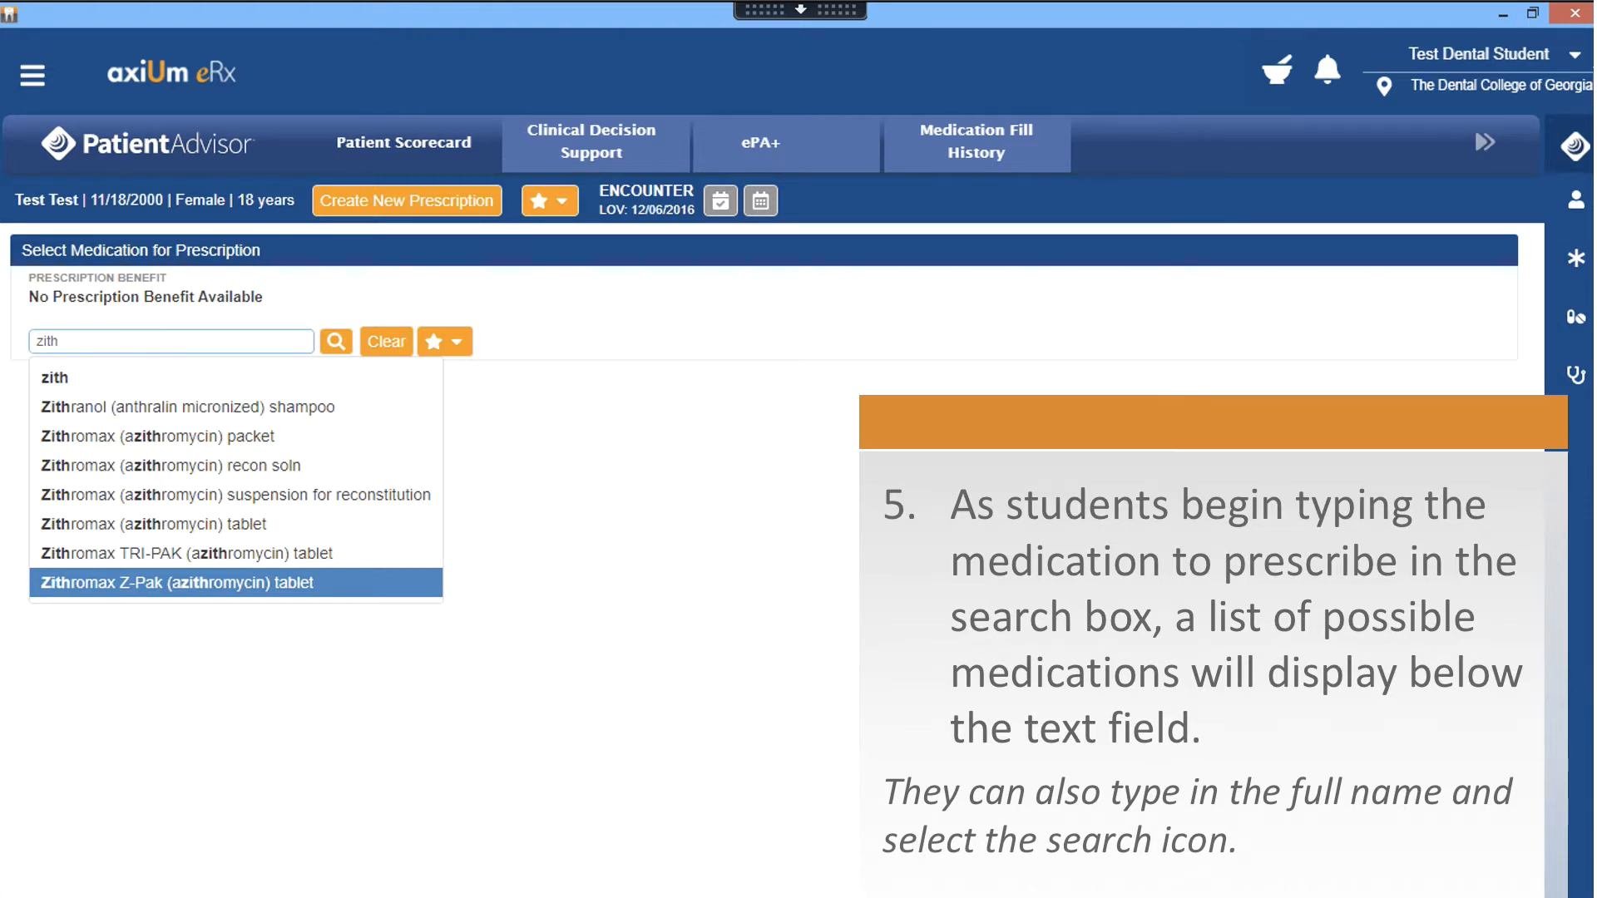
# Choose Zithromax Z-Pak 250 mg tablet as the prescribed medication.
pyautogui.click(190, 582)
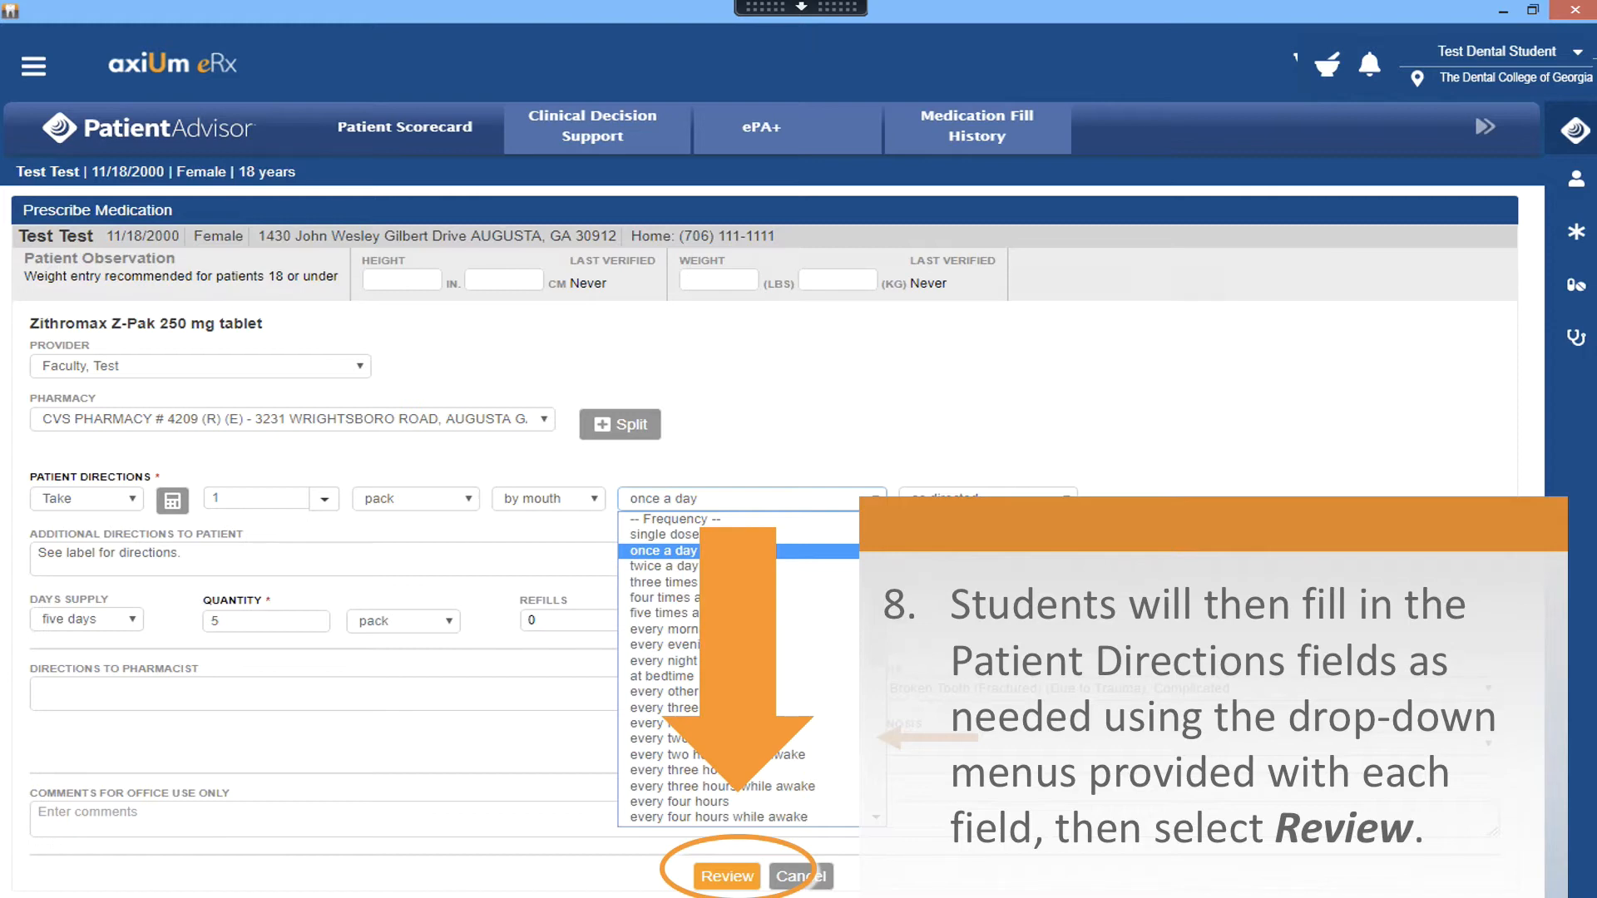
# Review and confirm the Zithromax Z-Pak prescription so it becomes pending.
pyautogui.click(726, 876)
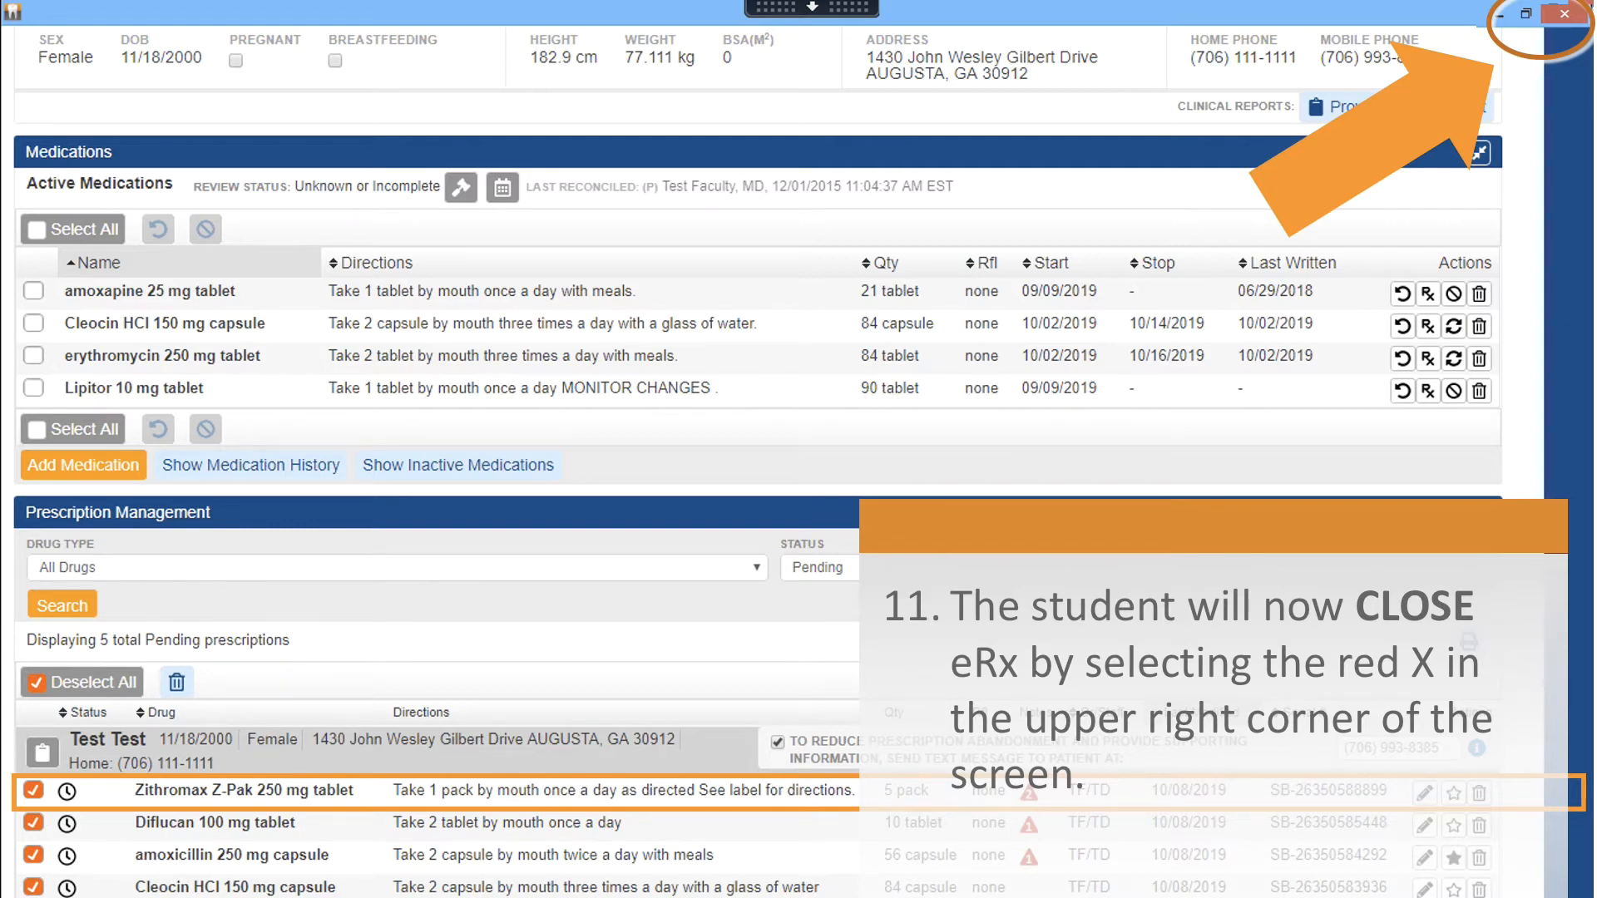
# Close axiUm eRx and return to the patient's EHR Medications tab.
pyautogui.click(1569, 13)
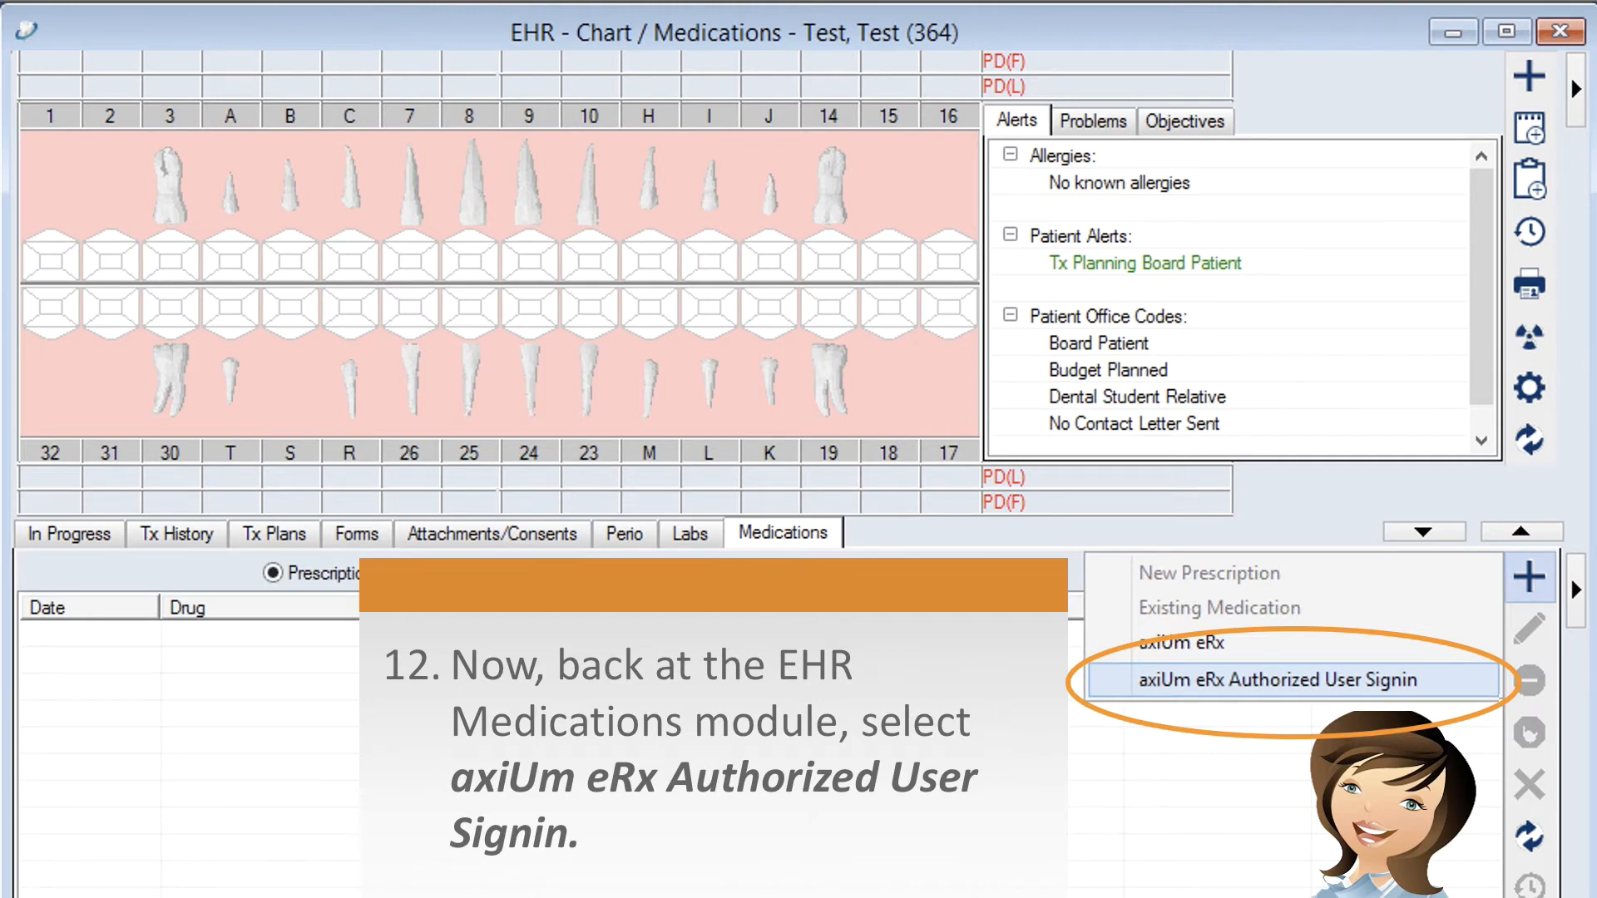
# Reopen eRx through the axiUm eRx Authorized User Signin for faculty.
pyautogui.click(1280, 680)
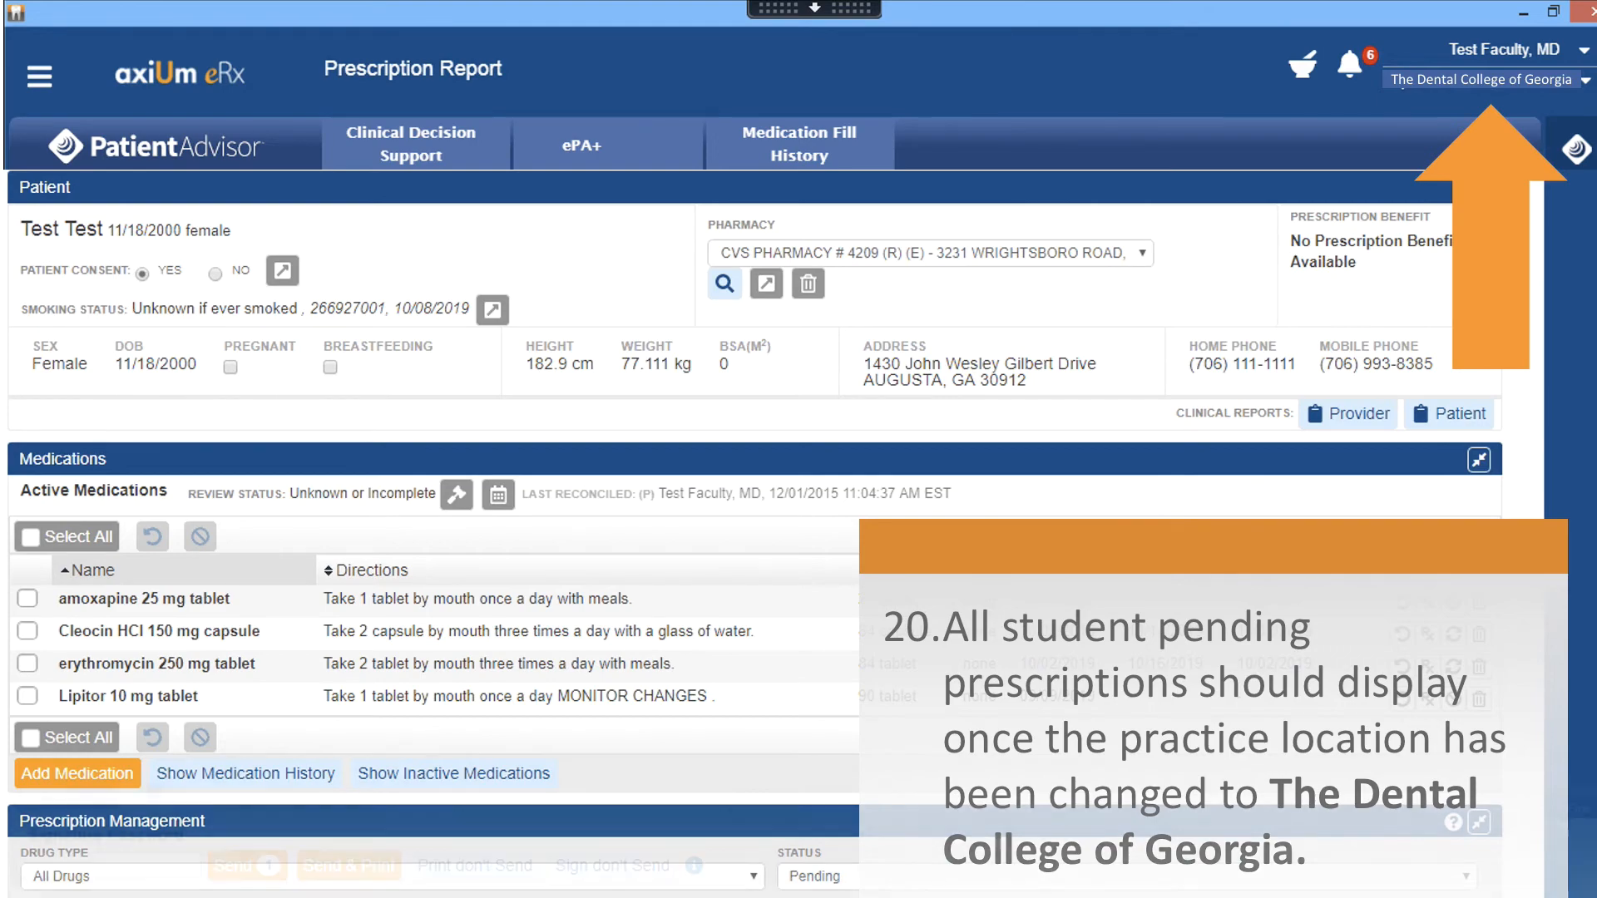
# Sign the checked Zithromax Z-Pak prescription via Sign don't Send.
pyautogui.scroll(-3)
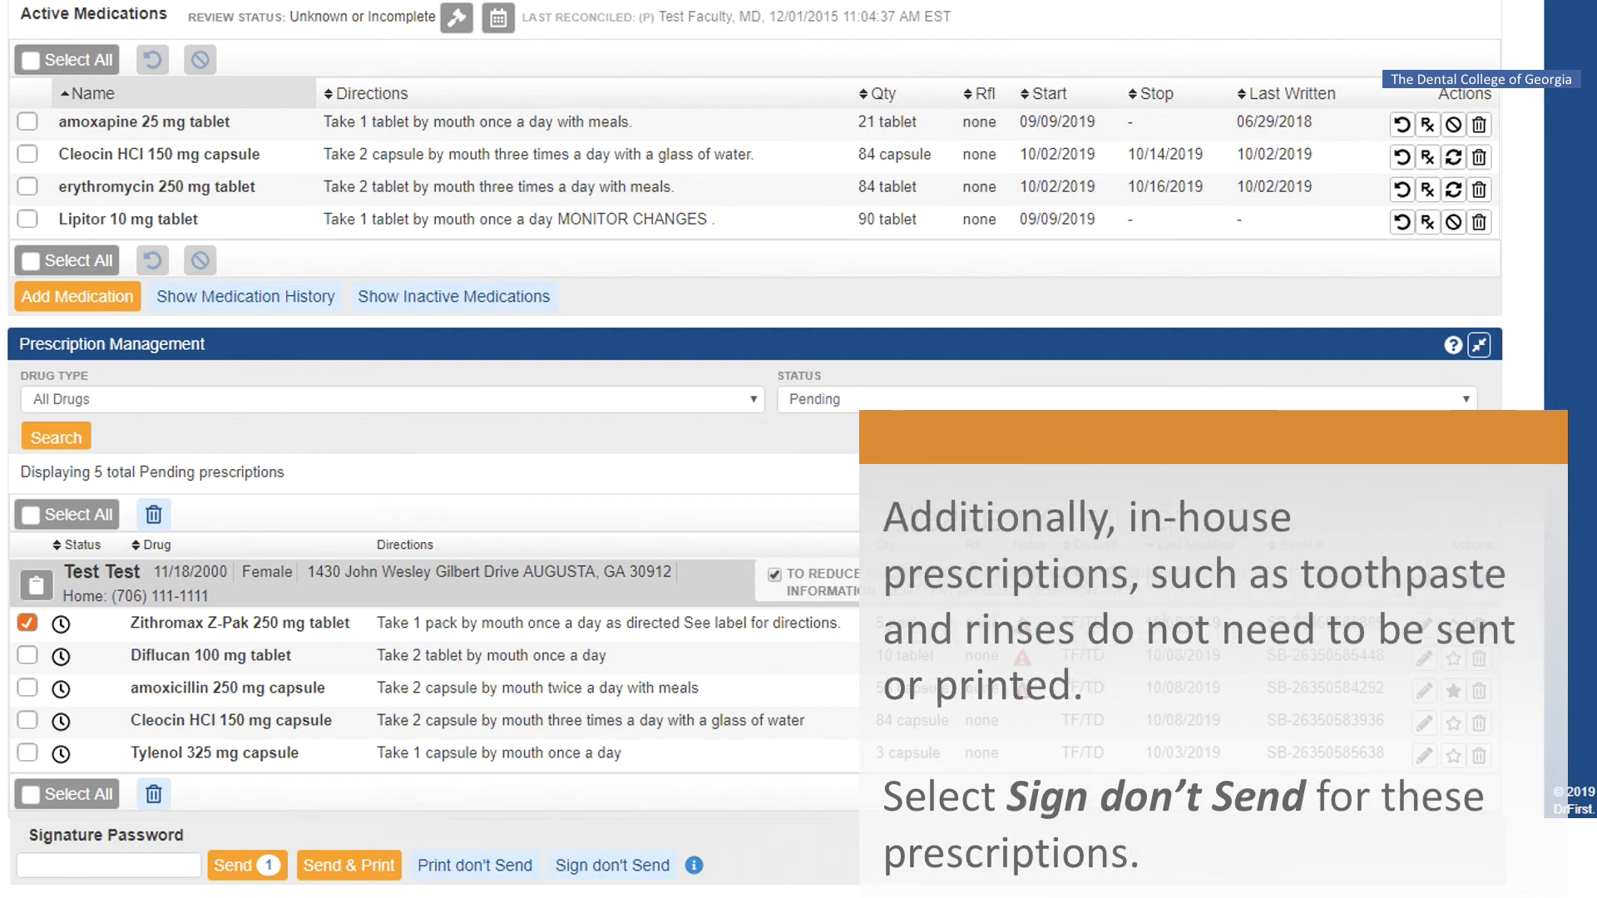
pyautogui.click(613, 865)
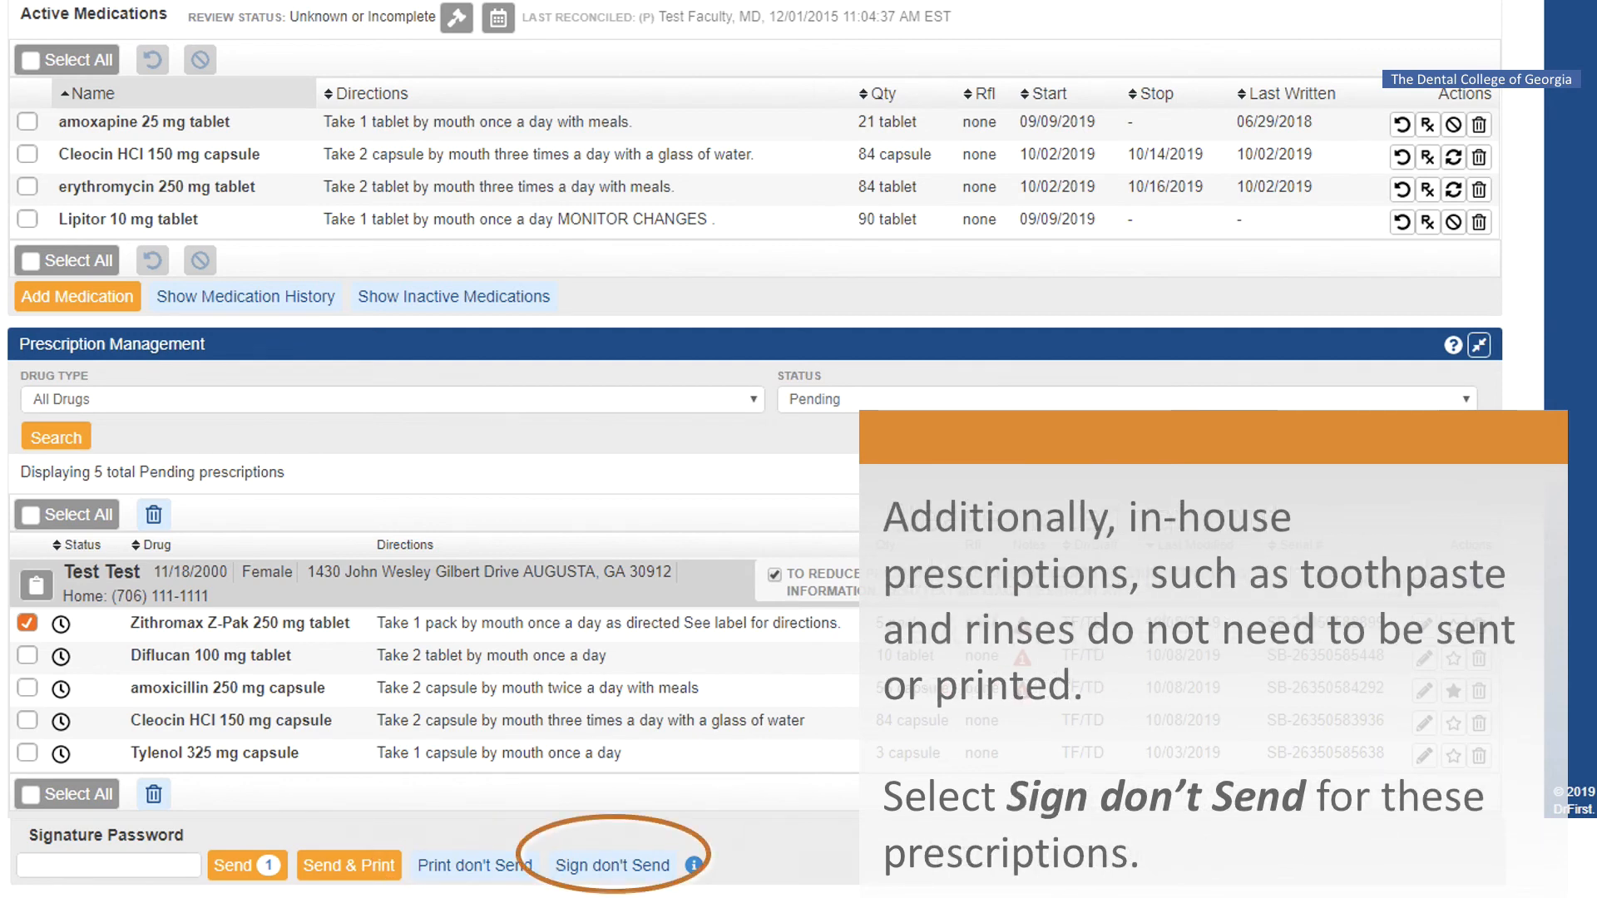